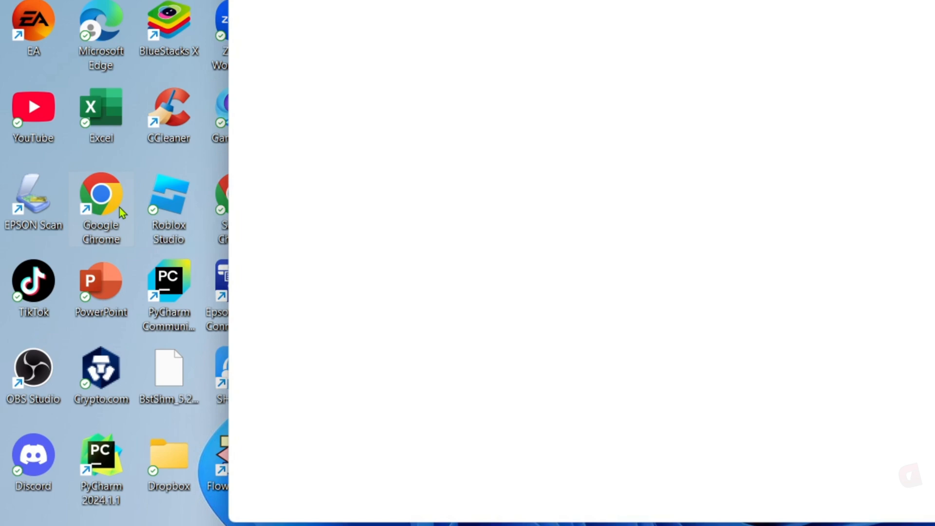
Launch Google Chrome and start entering 'mine' for mineimator.com in the address bar
{"action": "double_click", "coordinate": [101, 197]}
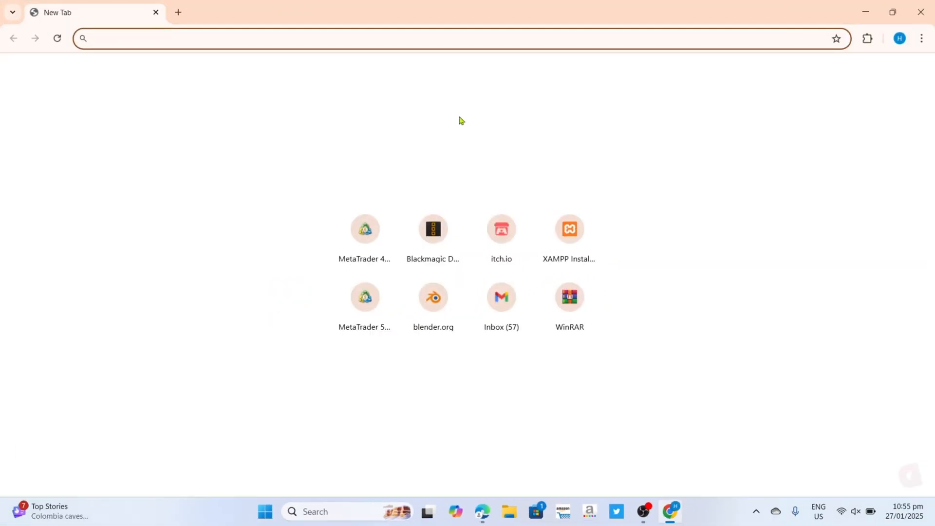
{"action": "mouse_move", "coordinate": [476, 118]}
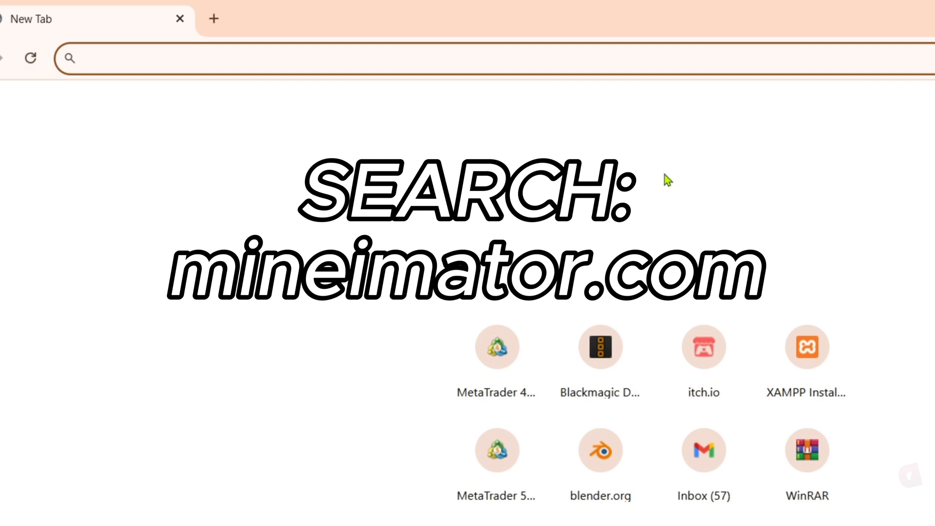
{"action": "type", "text": "mineimator.com"}
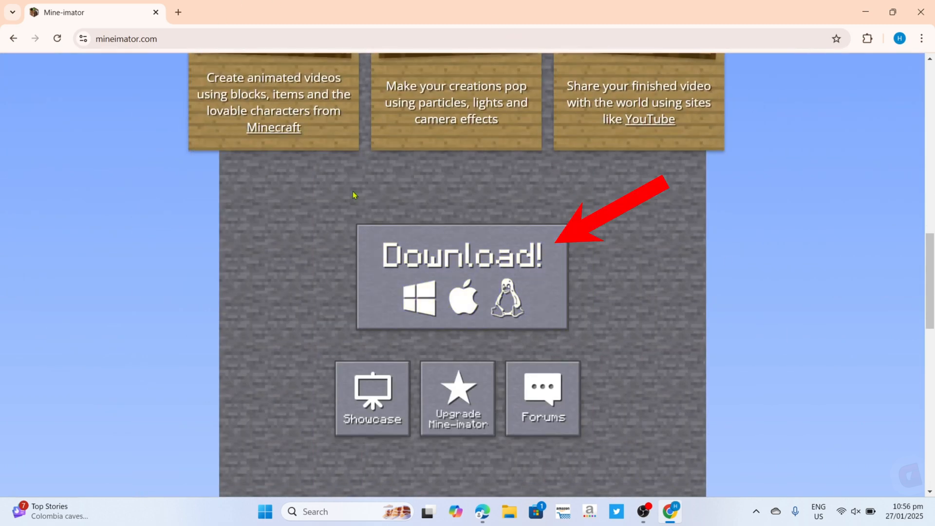
{"action": "mouse_move", "coordinate": [510, 292]}
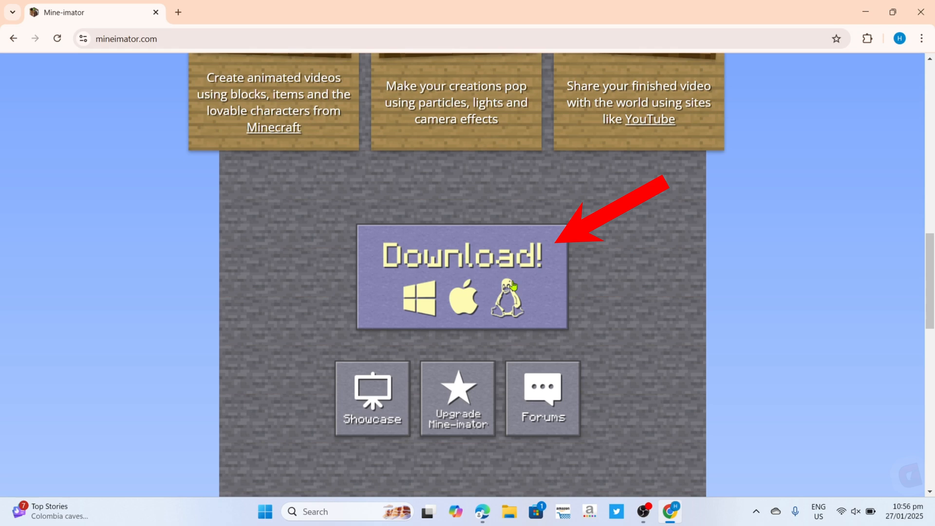
Go to the Mine-imator download page using the Download! button on mineimator.com
{"action": "left_click", "coordinate": [462, 257]}
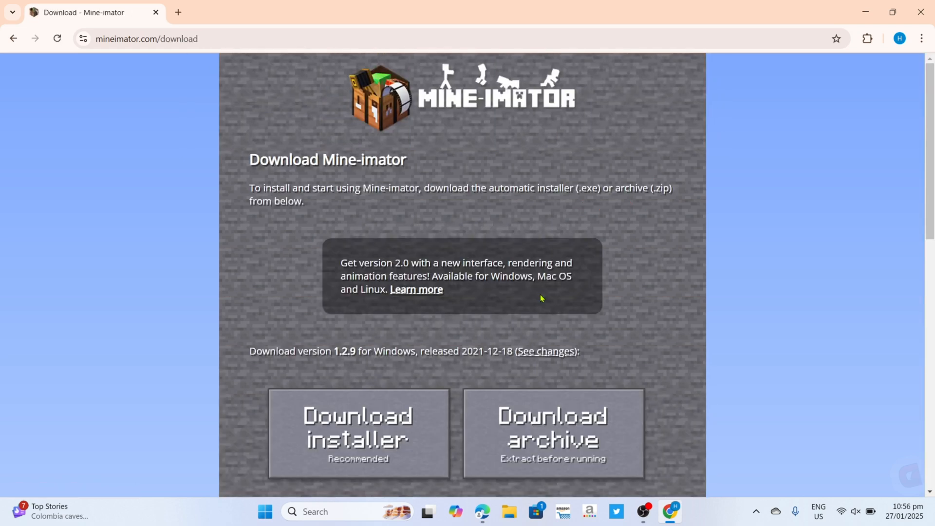
{"action": "mouse_move", "coordinate": [670, 213]}
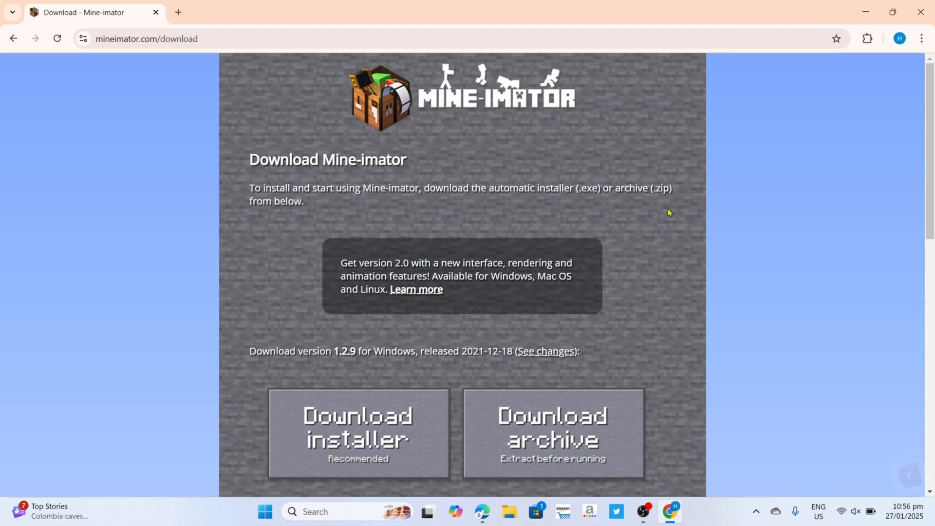
{"action": "scroll", "scroll_direction": "down", "scroll_amount": 3}
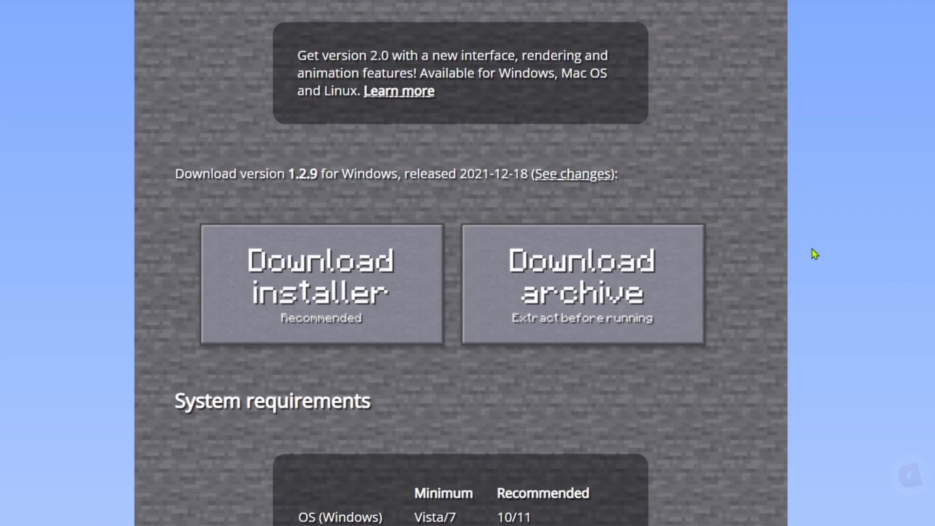
{"action": "scroll", "scroll_direction": "up", "scroll_amount": 3}
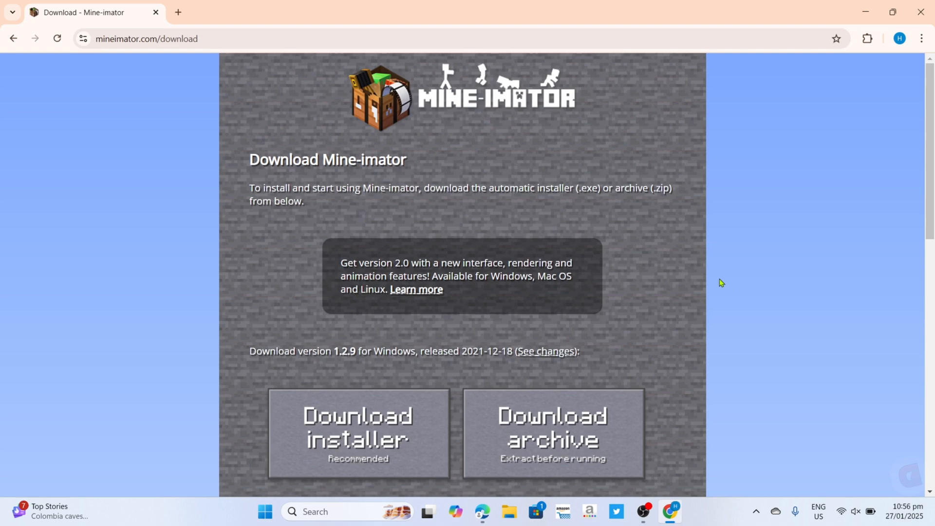
{"action": "scroll", "scroll_direction": "down", "scroll_amount": 3}
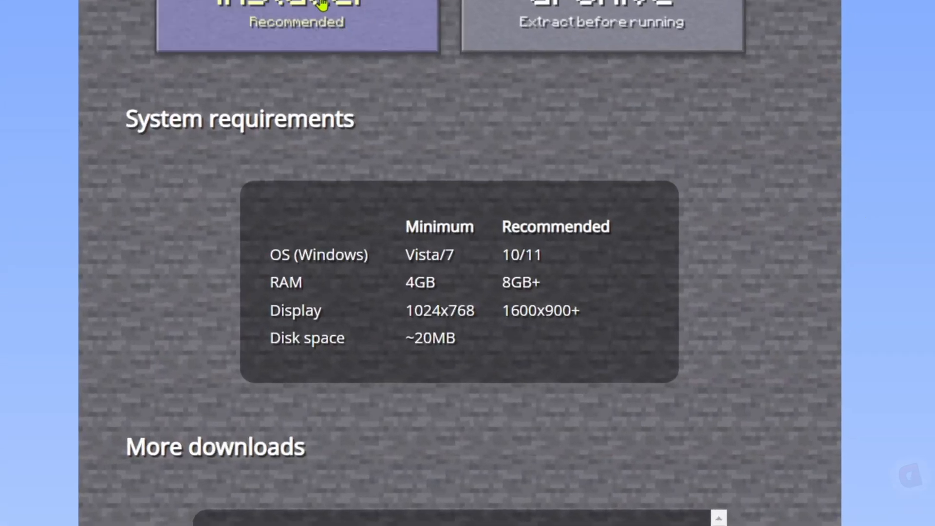
{"action": "mouse_move", "coordinate": [518, 196]}
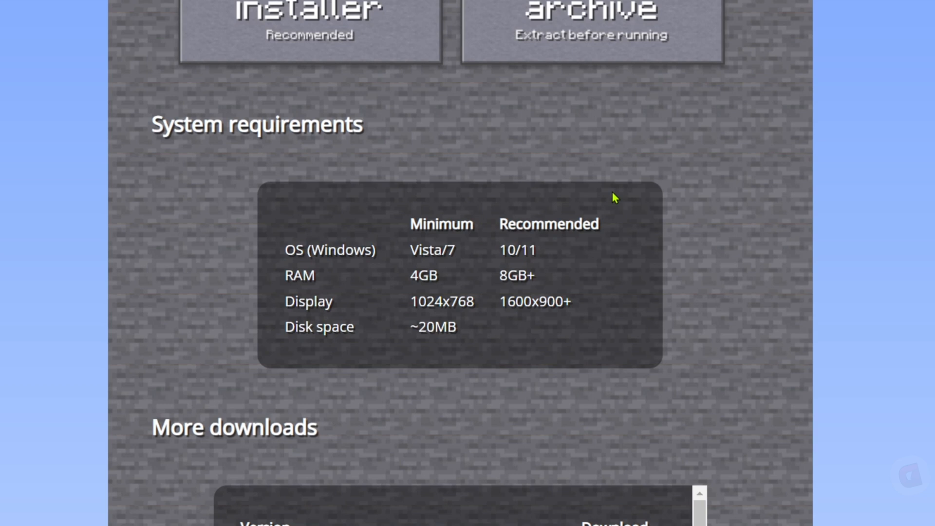
{"action": "mouse_move", "coordinate": [421, 327]}
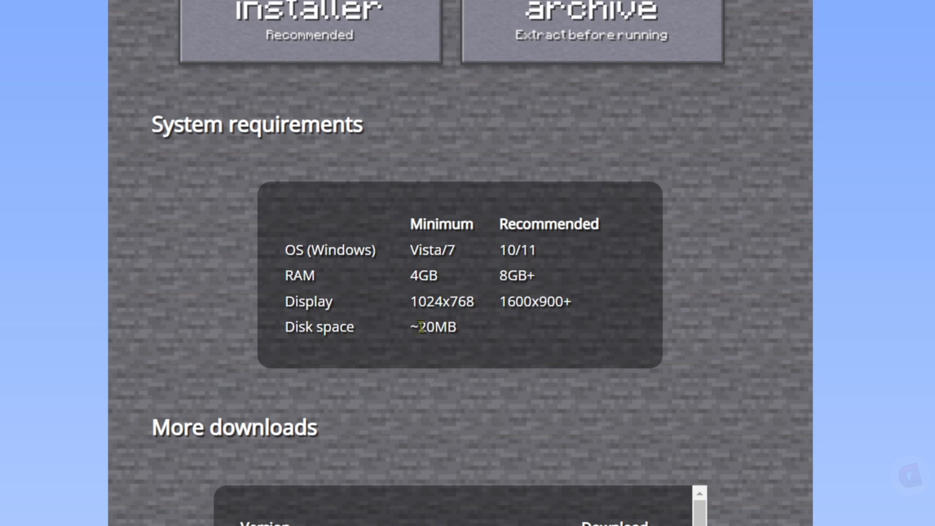
{"action": "mouse_move", "coordinate": [473, 257]}
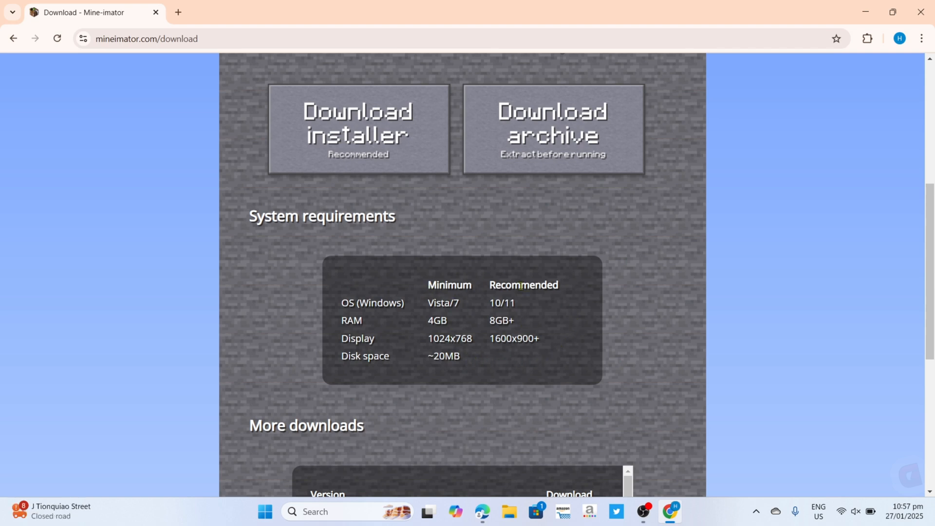
{"action": "mouse_move", "coordinate": [446, 300]}
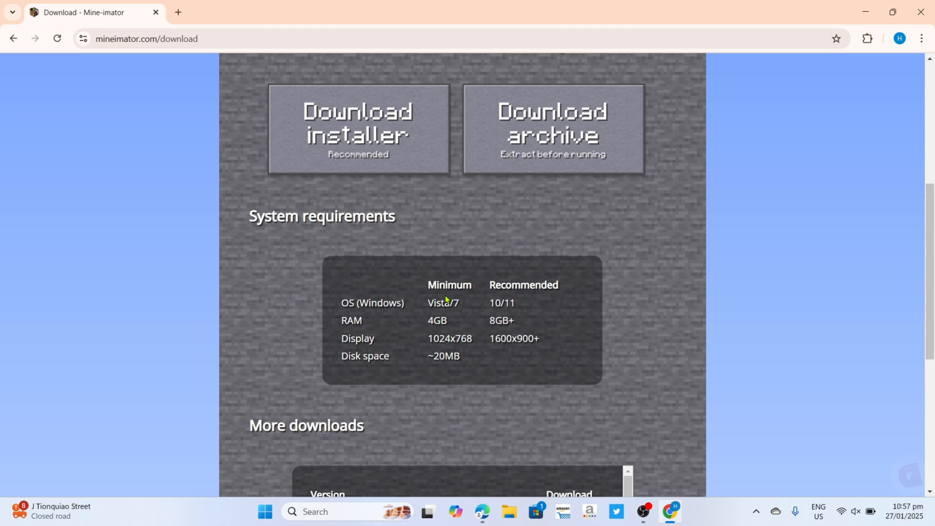
{"action": "mouse_move", "coordinate": [460, 313]}
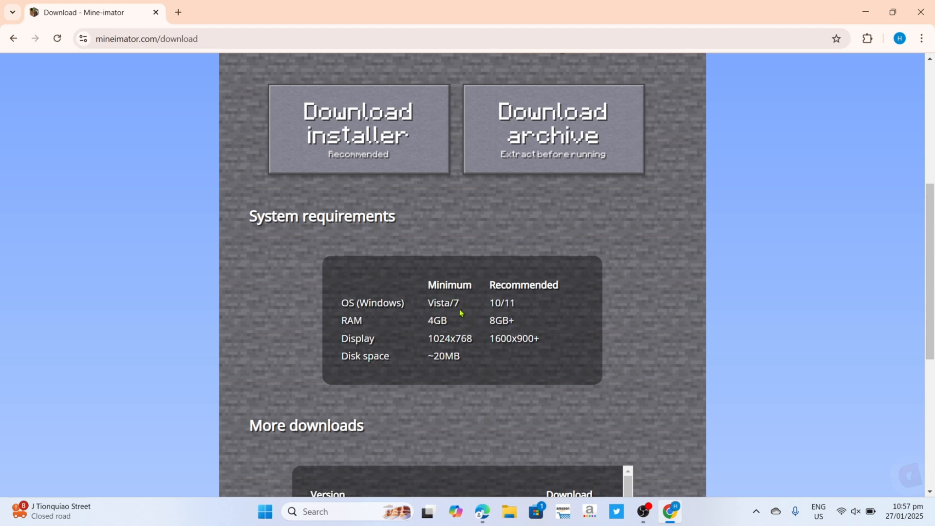
{"action": "mouse_move", "coordinate": [296, 331]}
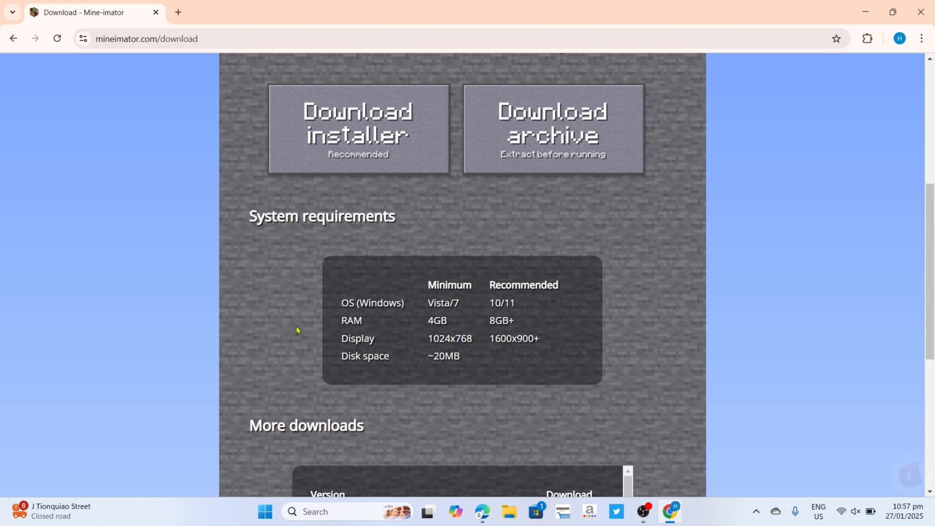
{"action": "scroll", "scroll_direction": "up", "scroll_amount": 3}
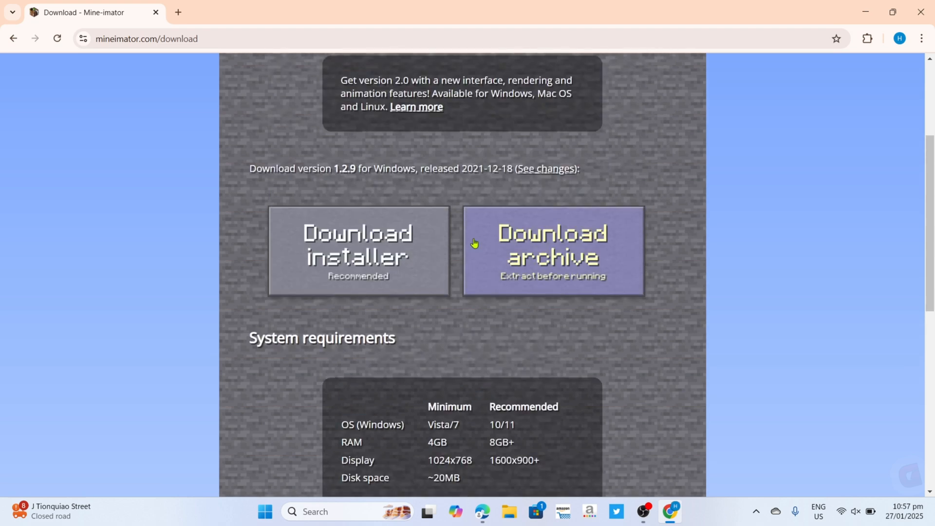
{"action": "mouse_move", "coordinate": [502, 366]}
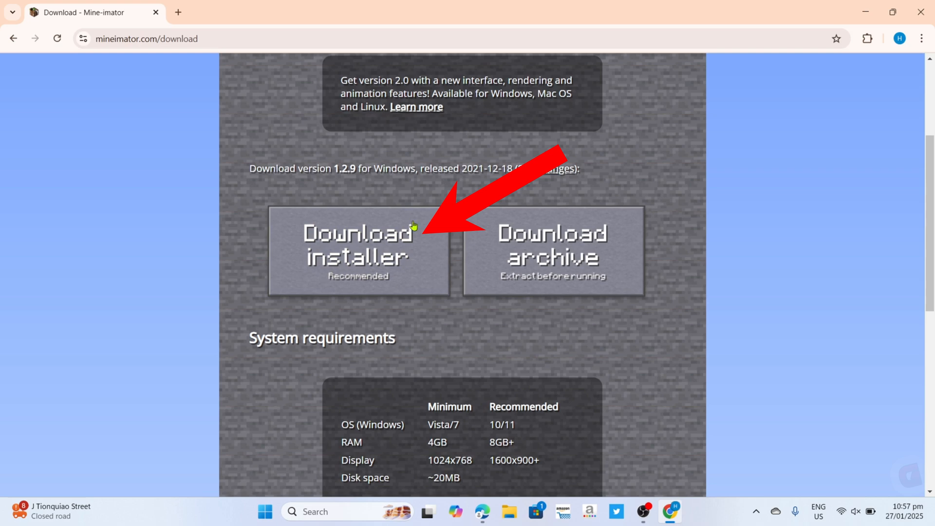
Download the Windows installer for Mine-imator 1.2.9
{"action": "left_click", "coordinate": [358, 251]}
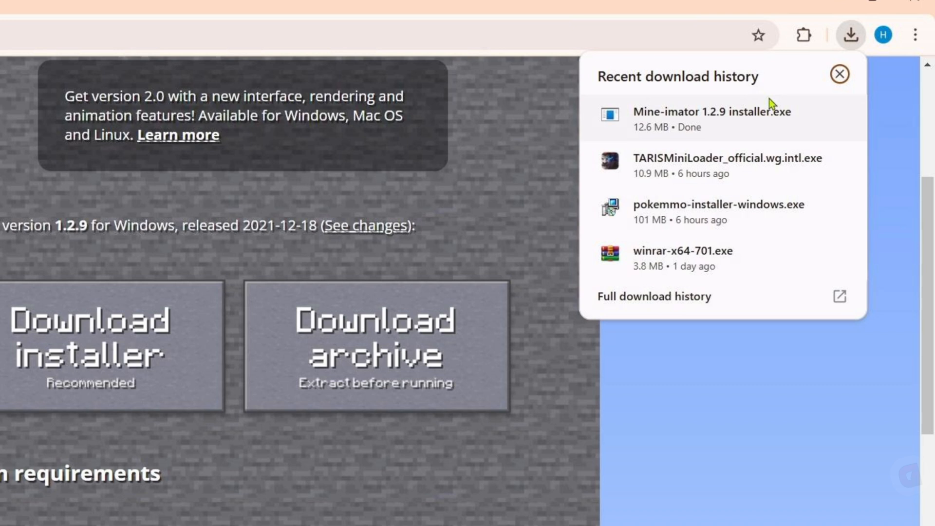
{"action": "mouse_move", "coordinate": [674, 113]}
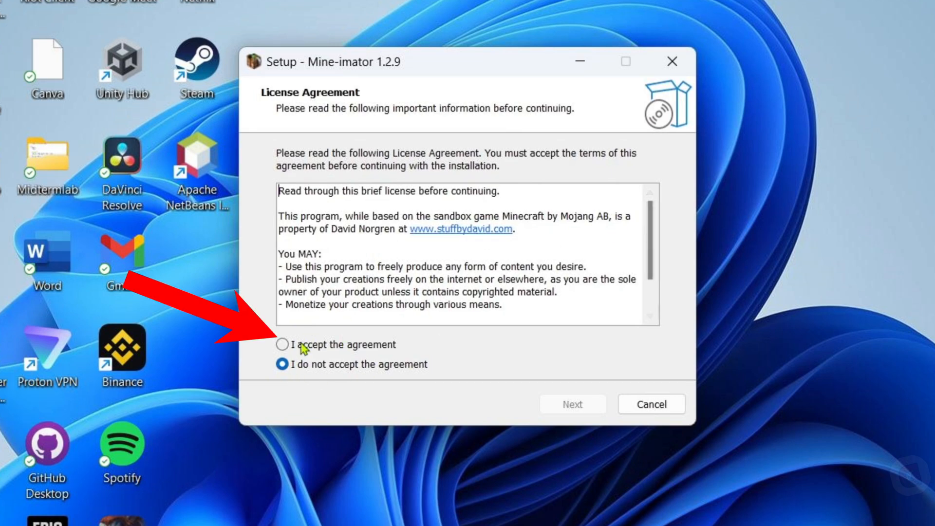
Accept the Mine-imator license agreement and keep the default install folder
{"action": "left_click", "coordinate": [283, 345]}
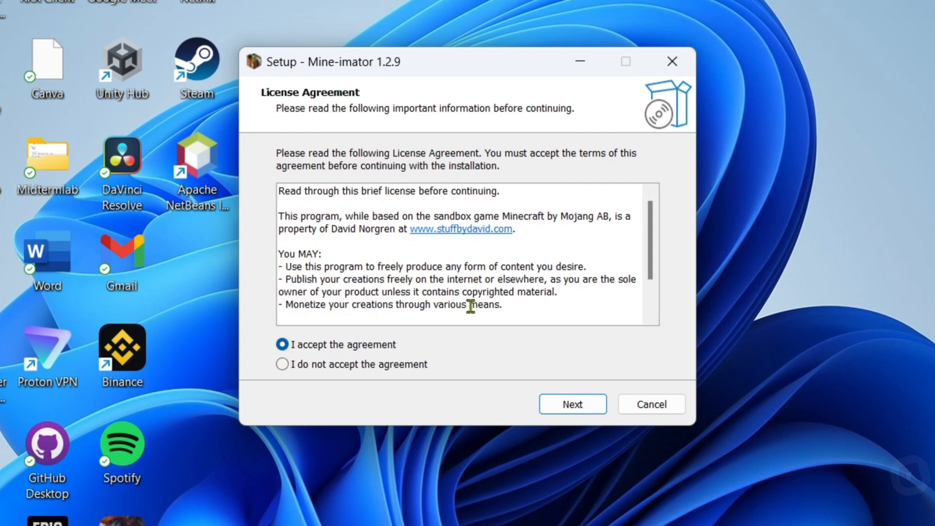
{"action": "left_click", "coordinate": [571, 403]}
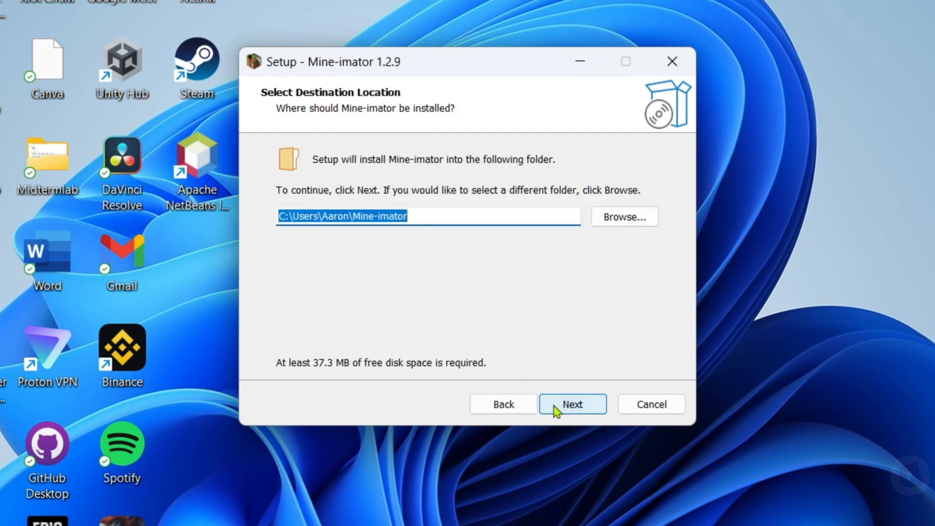
{"action": "mouse_move", "coordinate": [446, 241]}
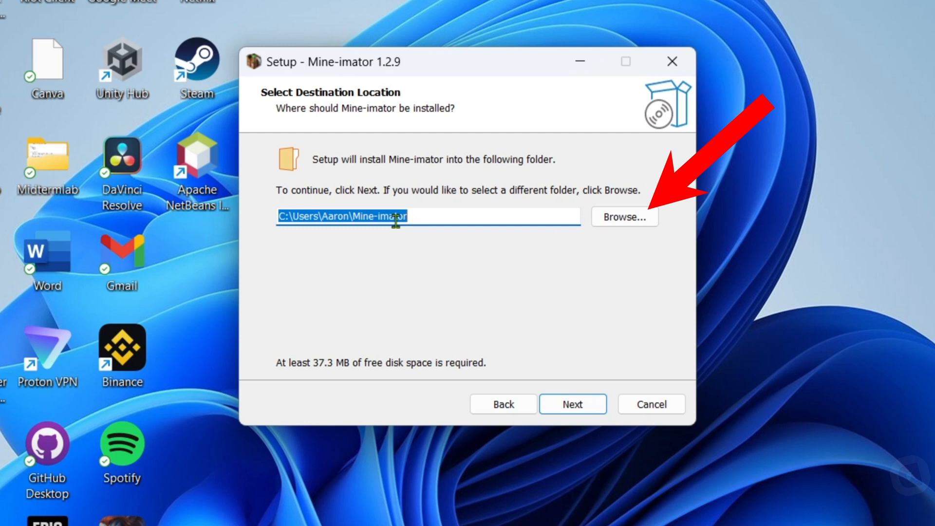
{"action": "mouse_move", "coordinate": [625, 216]}
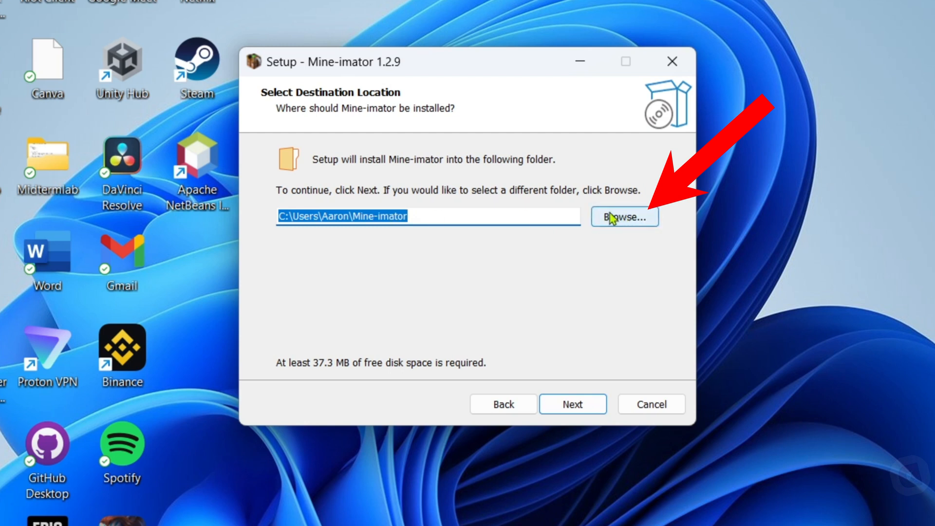
{"action": "mouse_move", "coordinate": [571, 333]}
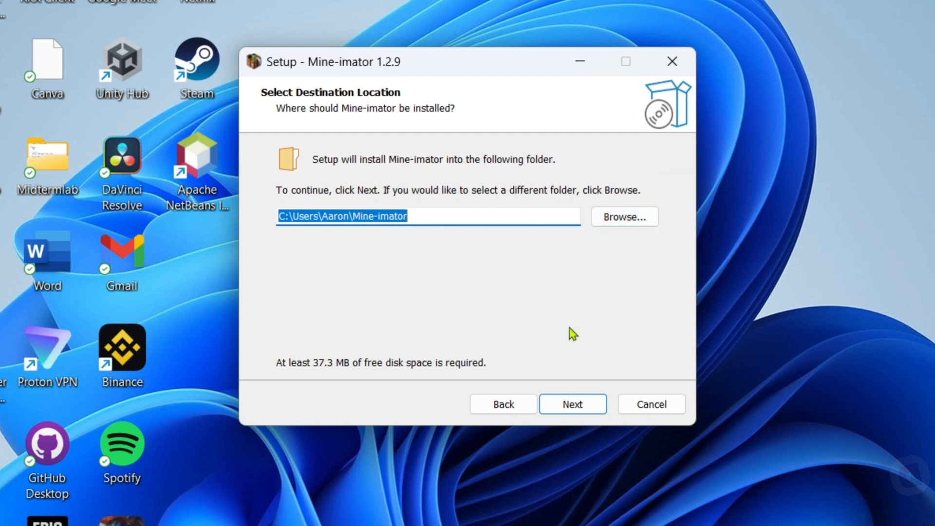
{"action": "left_click", "coordinate": [571, 403]}
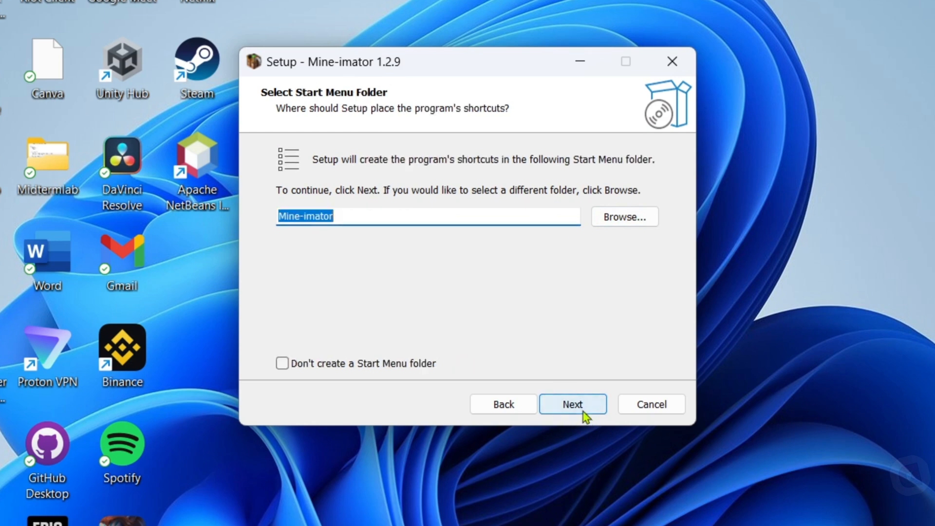
Keep the default Start Menu folder, enable a desktop shortcut, and install Mine-imator
{"action": "left_click", "coordinate": [571, 404]}
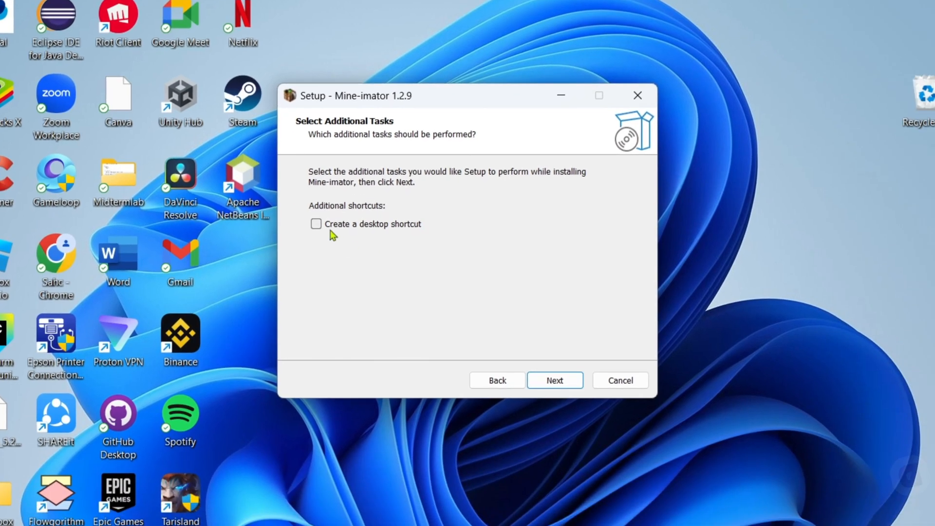
{"action": "left_click", "coordinate": [316, 224]}
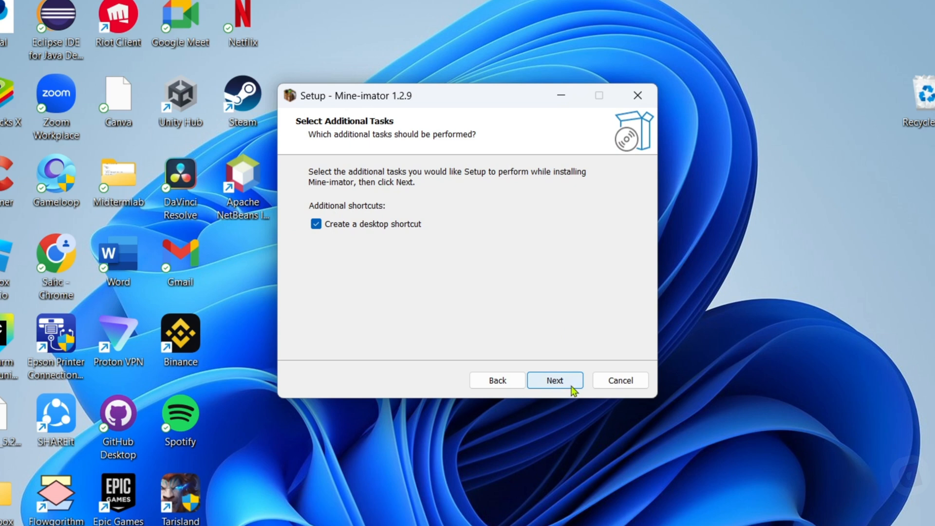
{"action": "left_click", "coordinate": [554, 380]}
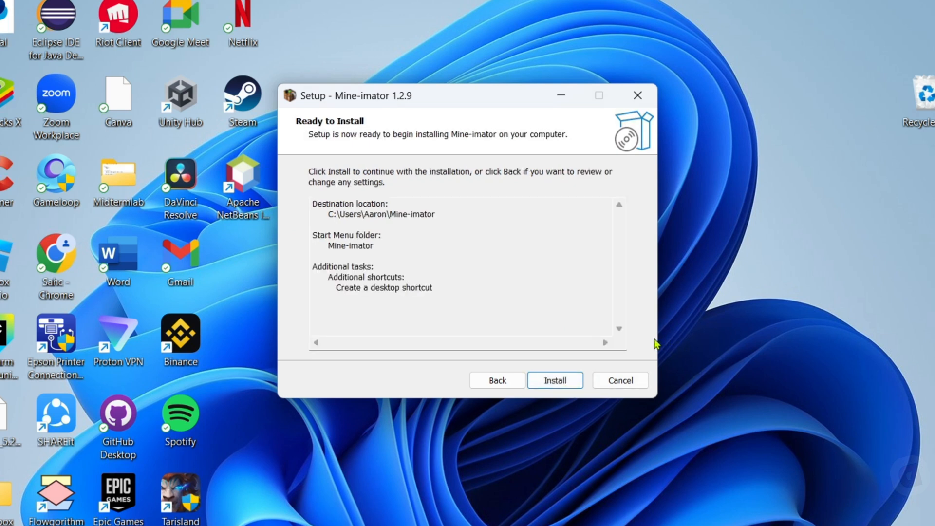
{"action": "mouse_move", "coordinate": [554, 380]}
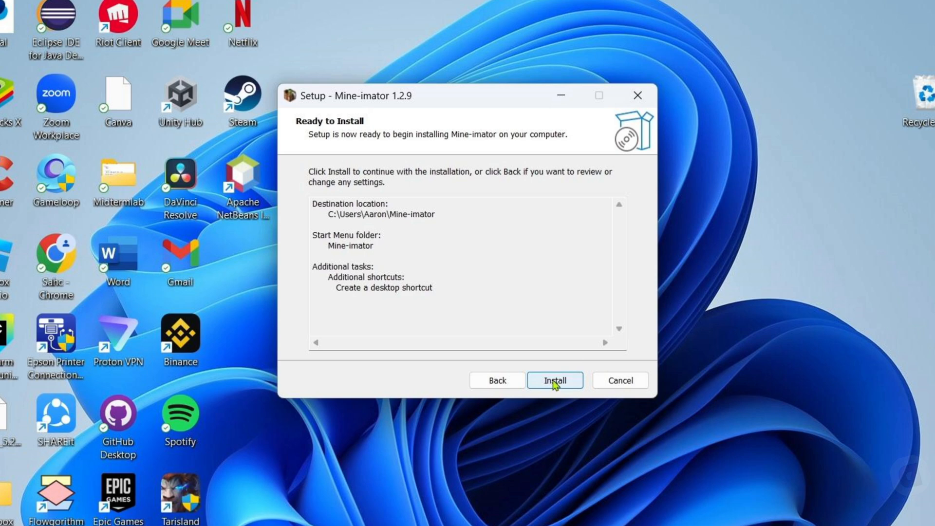
{"action": "left_click", "coordinate": [554, 380]}
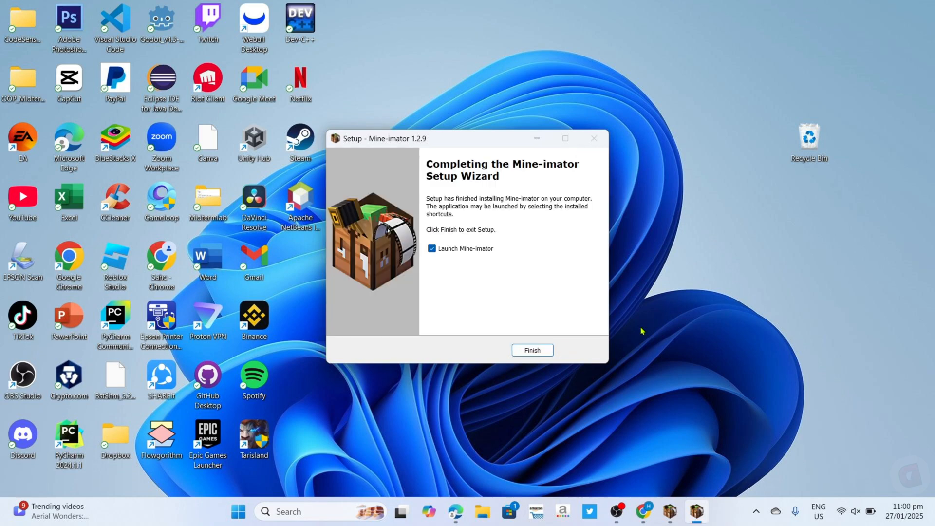
Finish setup launching Mine-imator, then create a new empty project
{"action": "left_click", "coordinate": [531, 350]}
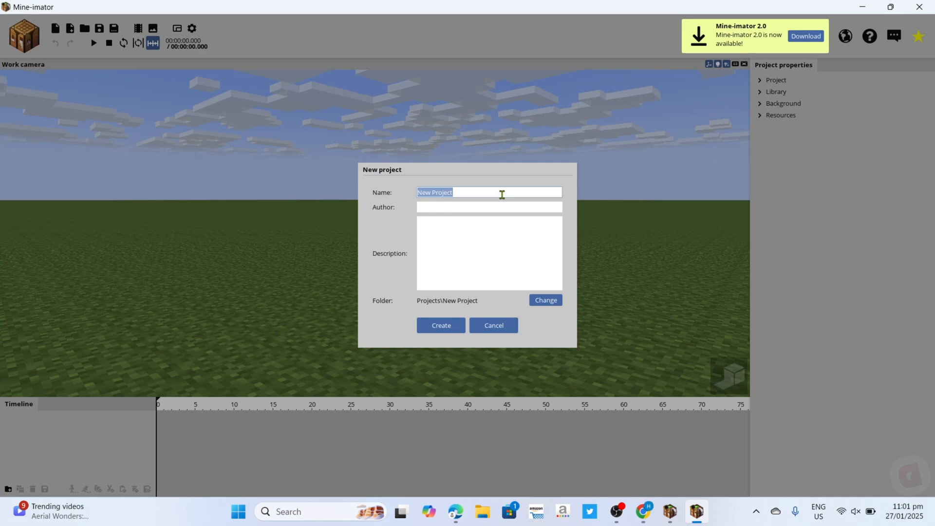
{"action": "left_click", "coordinate": [441, 325]}
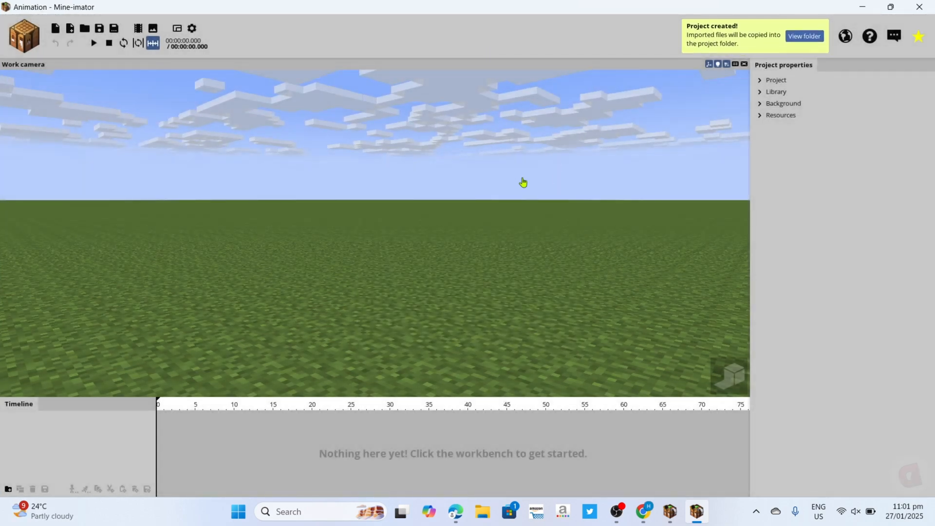